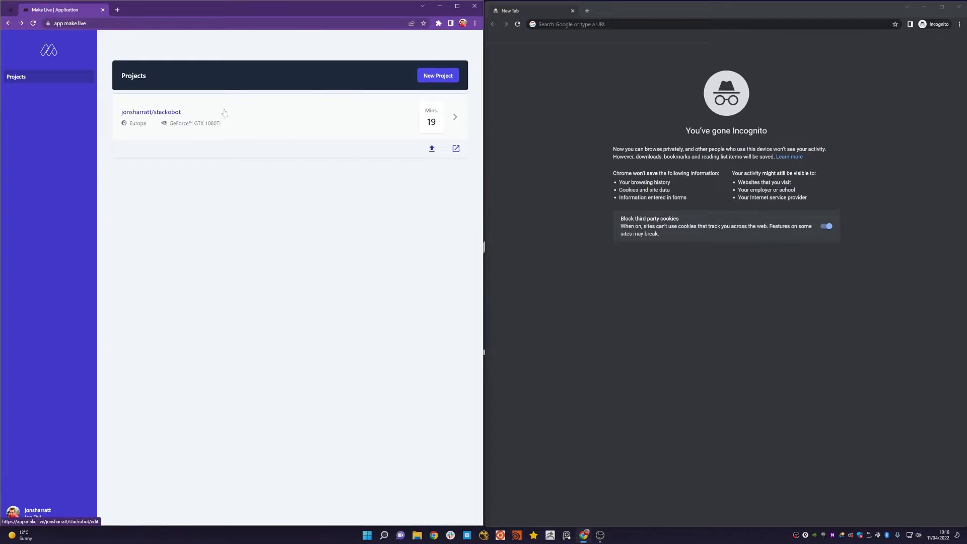
Step: Open the stackobot project's launch.make.live page in a new tab from the Projects dashboard
left_click(150, 112)
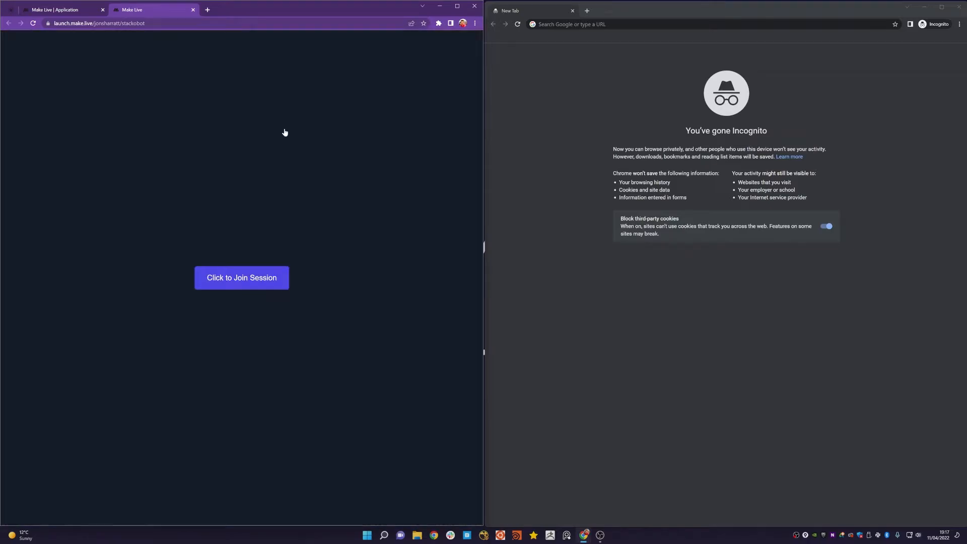
Step: Join the stackobot stream, close that launch tab, then join stackobot in the incognito window
left_click(241, 277)
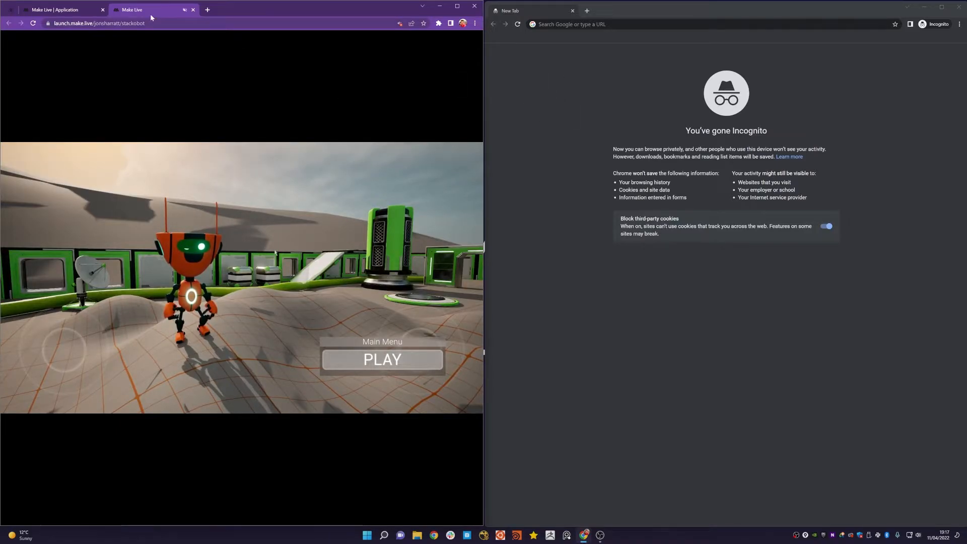
left_click(99, 23)
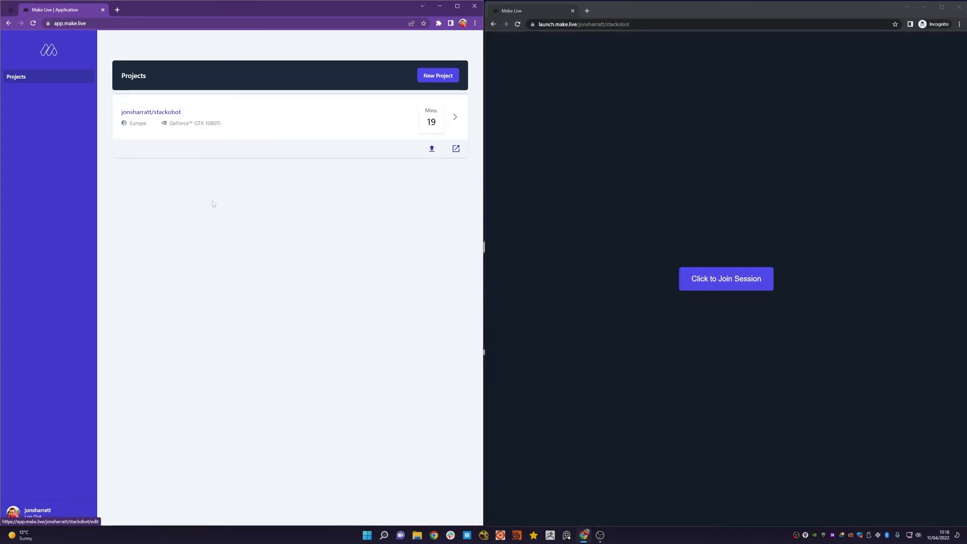
left_click(725, 278)
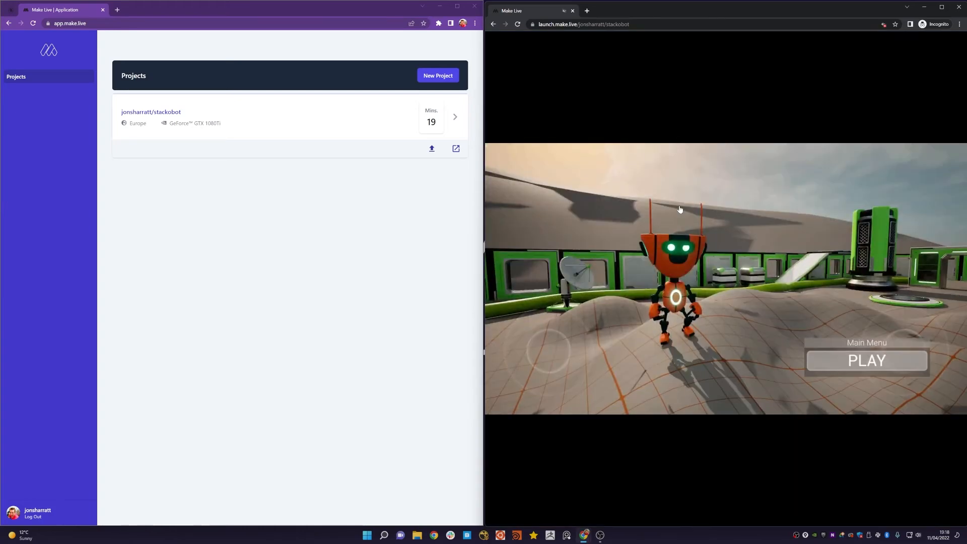
mouse_move(829, 313)
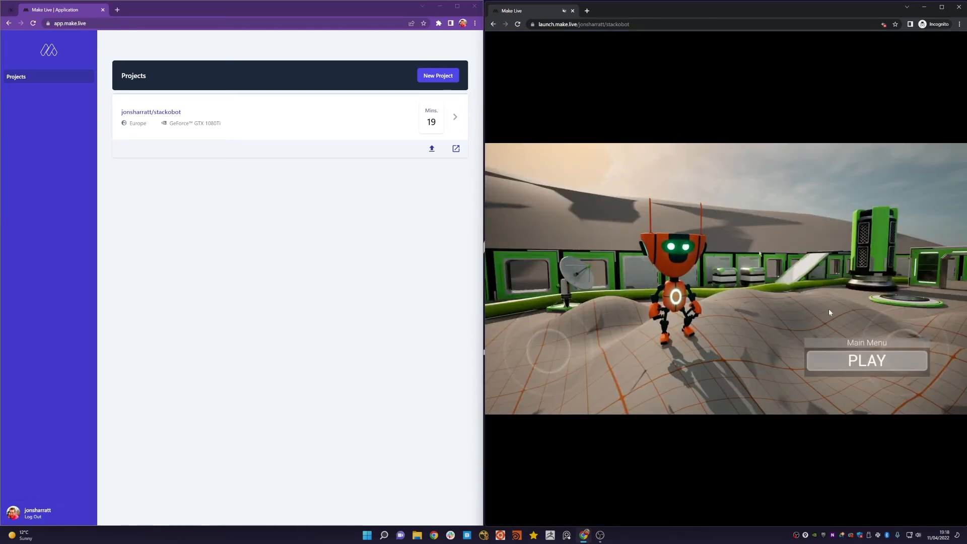